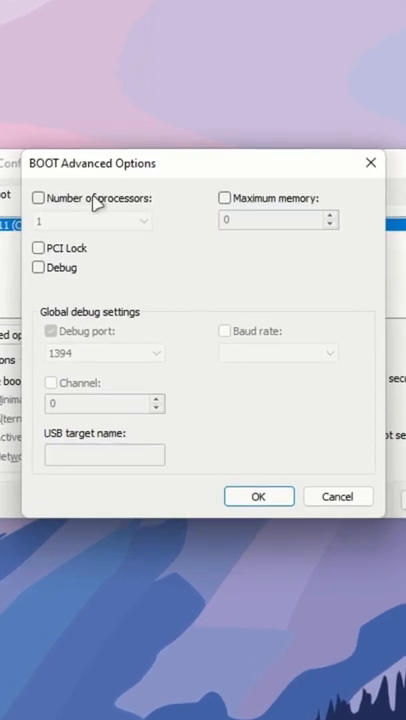
Step: Enable Number of processors at 2 in BOOT Advanced Options and confirm, prompting a restart
{"action": "left_click", "coordinate": [40, 198]}
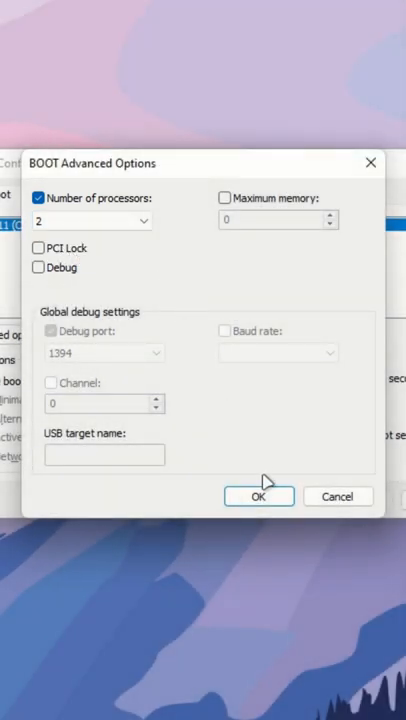
{"action": "left_click", "coordinate": [260, 496]}
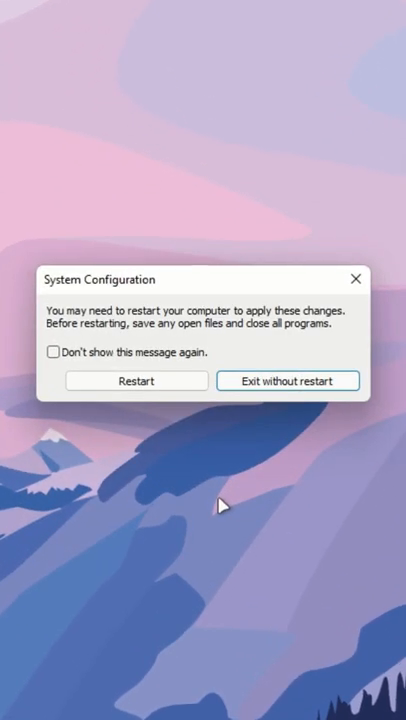